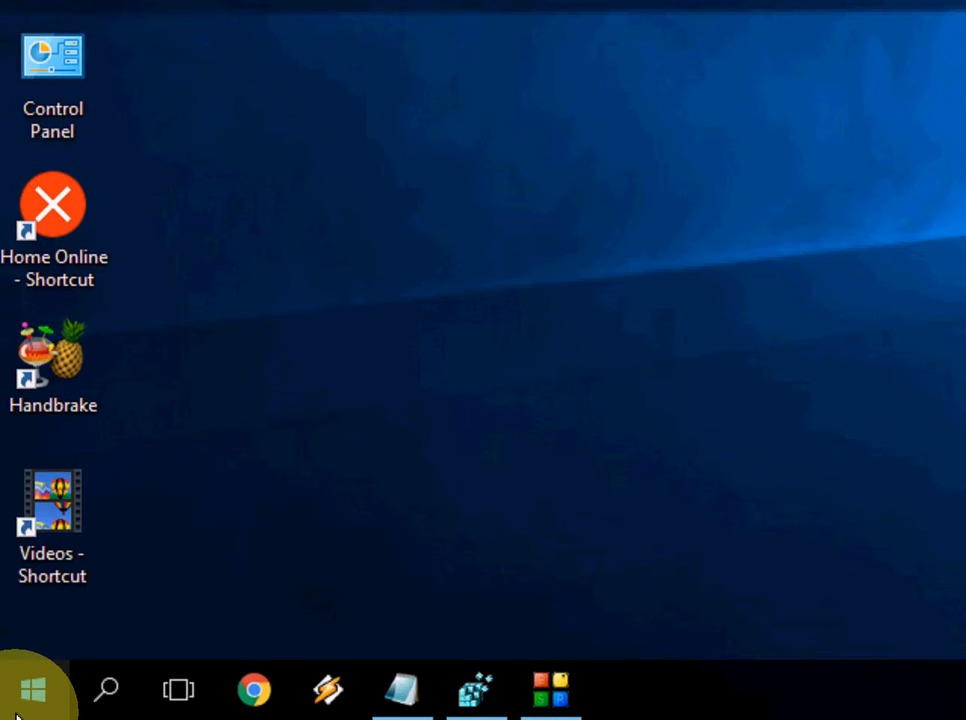
Step: Copy the WSReset.exe command from the notes into the Run dialog's Open box
{"action": "left_click", "coordinate": [33, 686]}
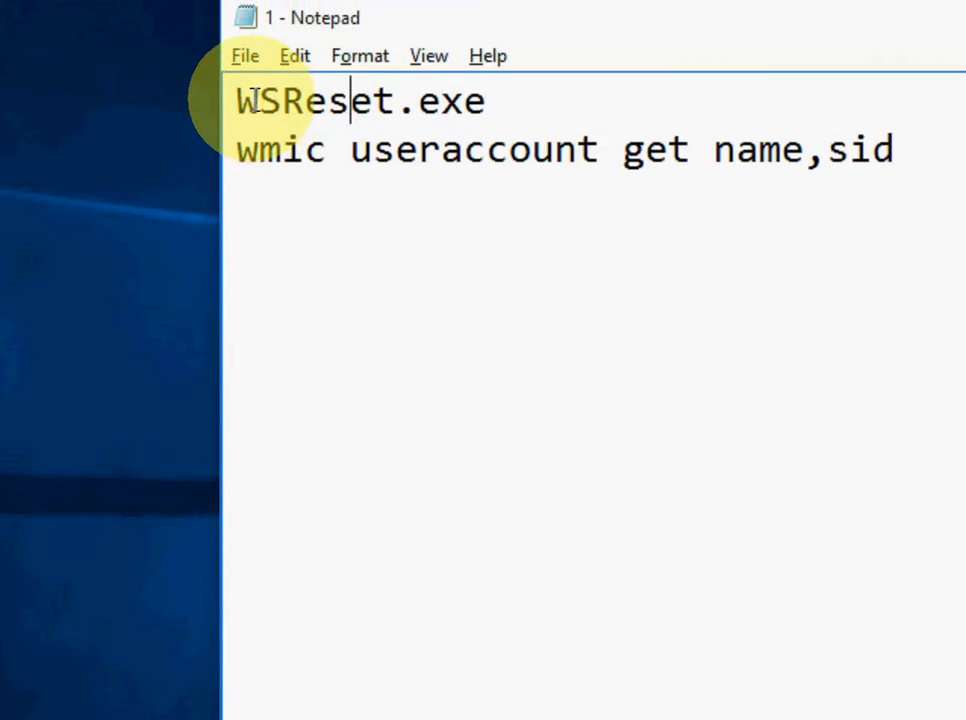
{"action": "triple_click", "coordinate": [360, 100]}
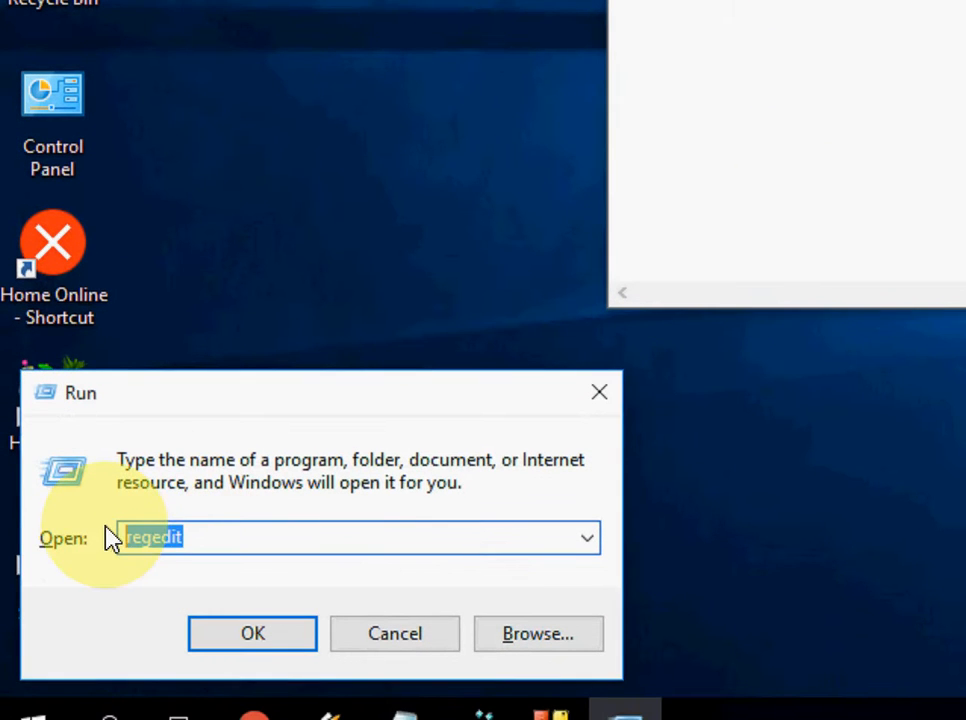
{"action": "type", "text": "WSReset.exe"}
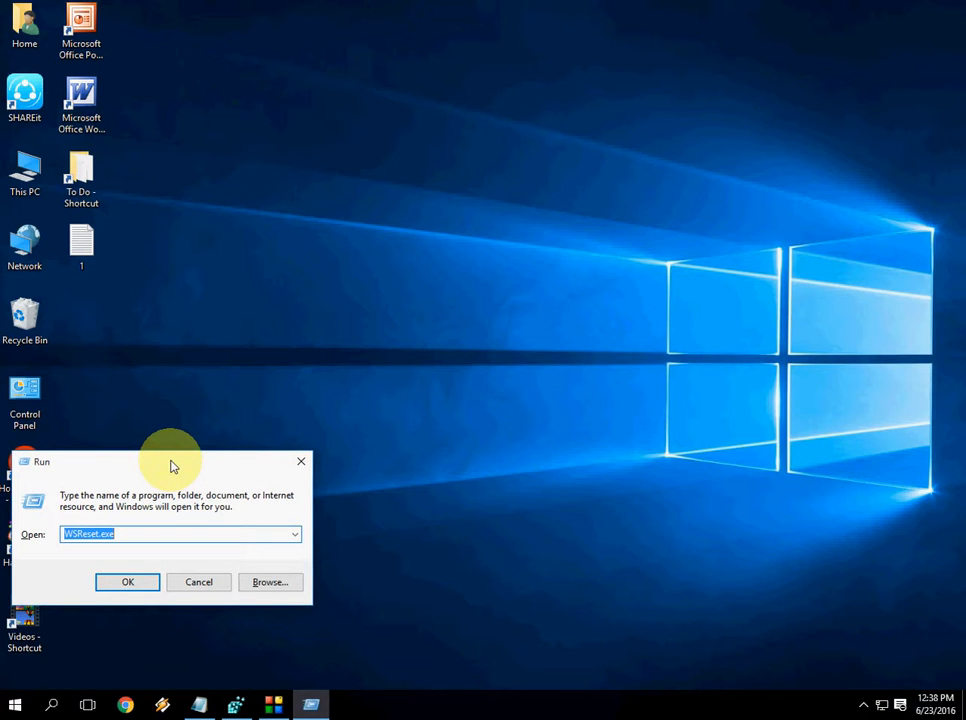
Step: Run WSReset.exe, dismiss its PurgeCaches file system error, and refresh the desktop
{"action": "left_click", "coordinate": [128, 582]}
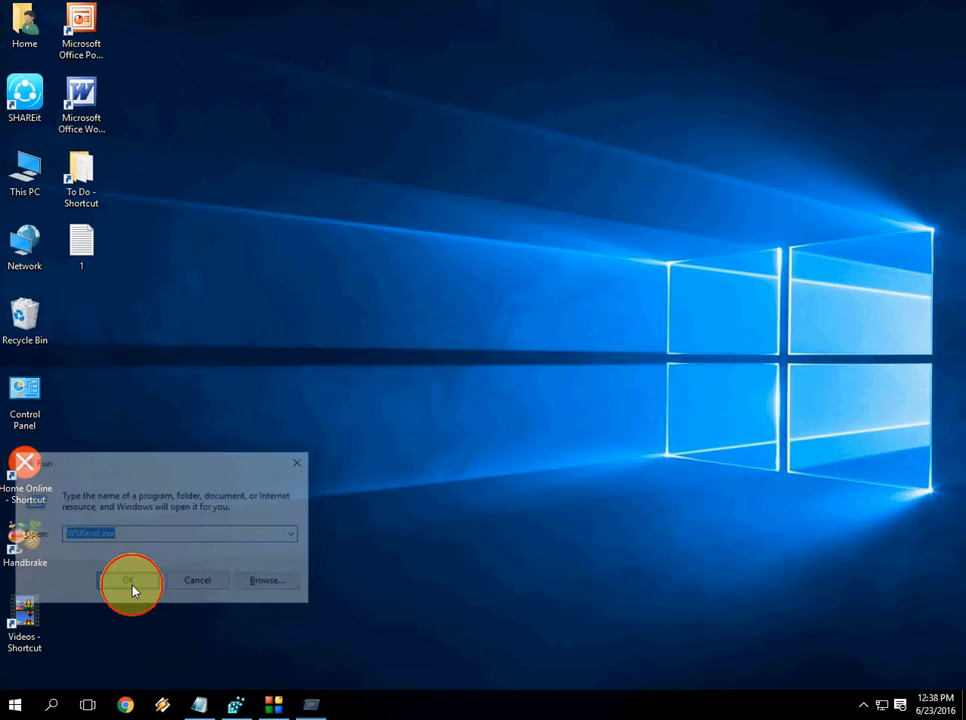
{"action": "left_click", "coordinate": [133, 580]}
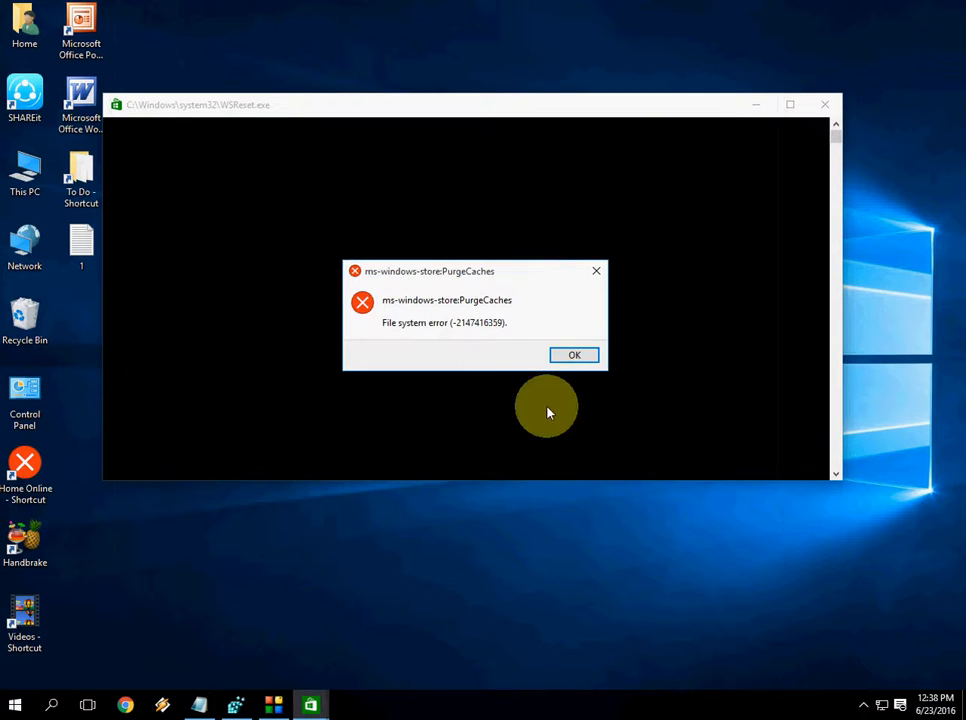
{"action": "mouse_move", "coordinate": [105, 110]}
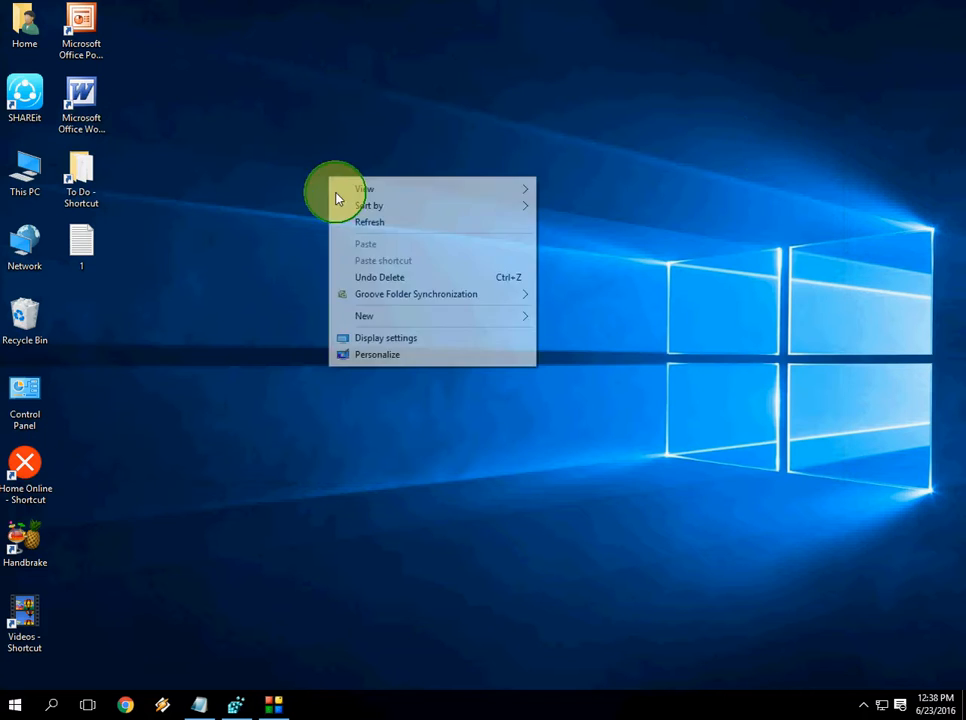
{"action": "left_click", "coordinate": [352, 230]}
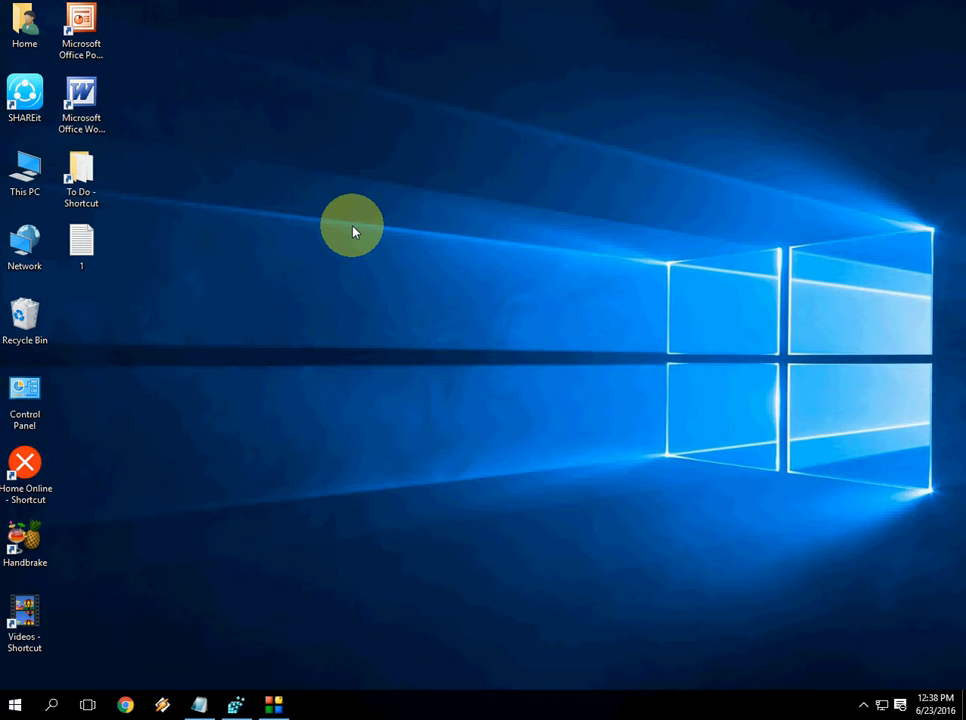
{"action": "mouse_move", "coordinate": [13, 700]}
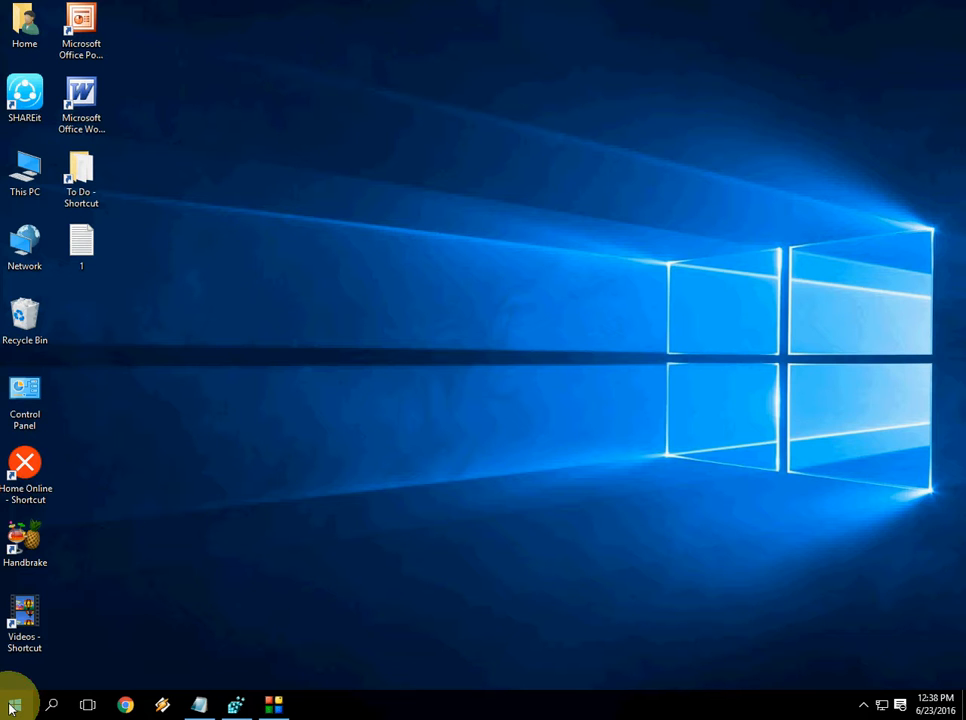
Step: Open an admin Command Prompt and run 'wmic useraccount get name,sid'
{"action": "right_click", "coordinate": [30, 701]}
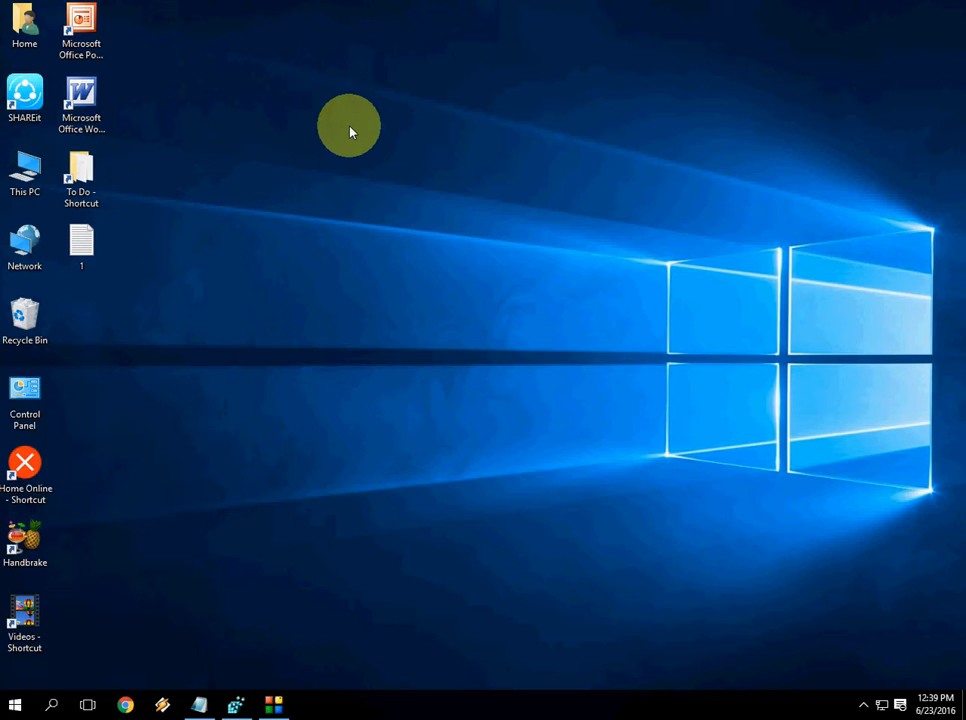
{"action": "left_click", "coordinate": [307, 704]}
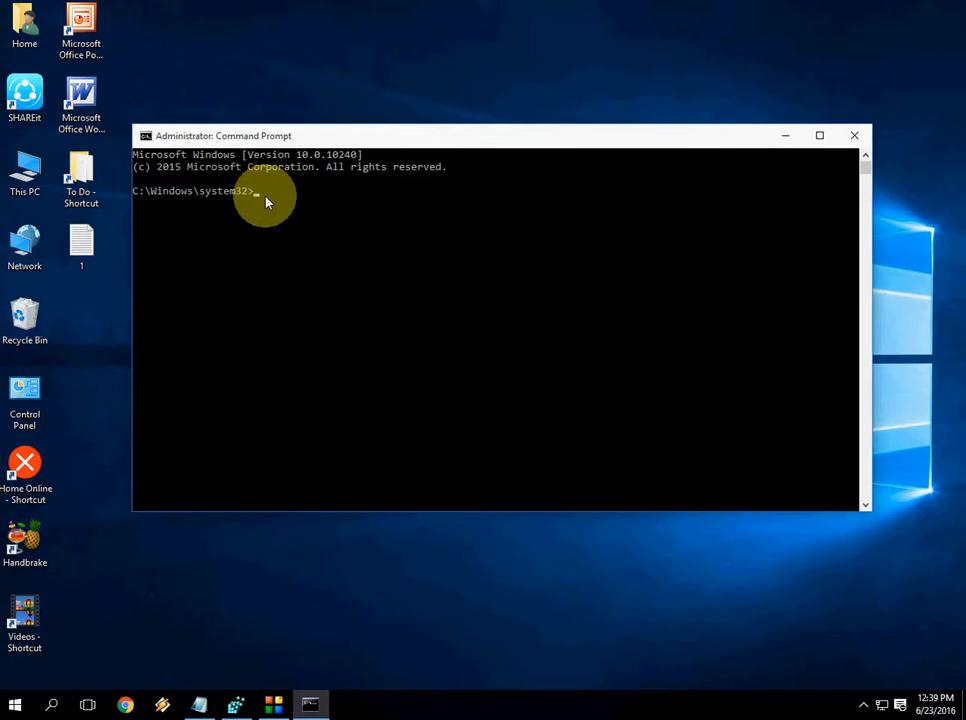
{"action": "type", "text": "wmic  useraccount get name,sid"}
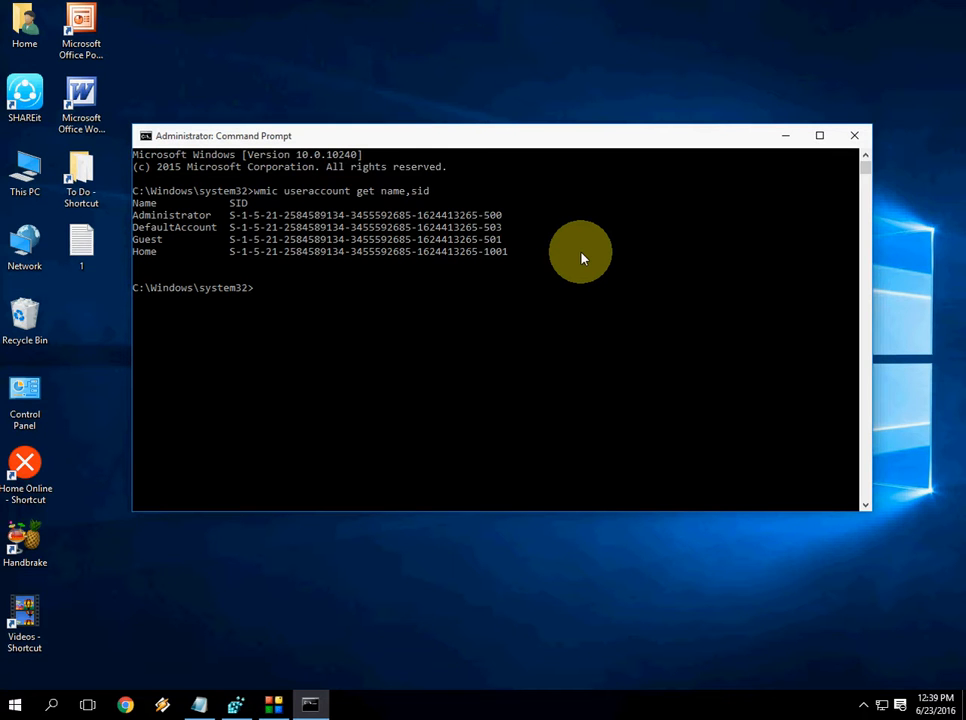
{"action": "mouse_move", "coordinate": [738, 148]}
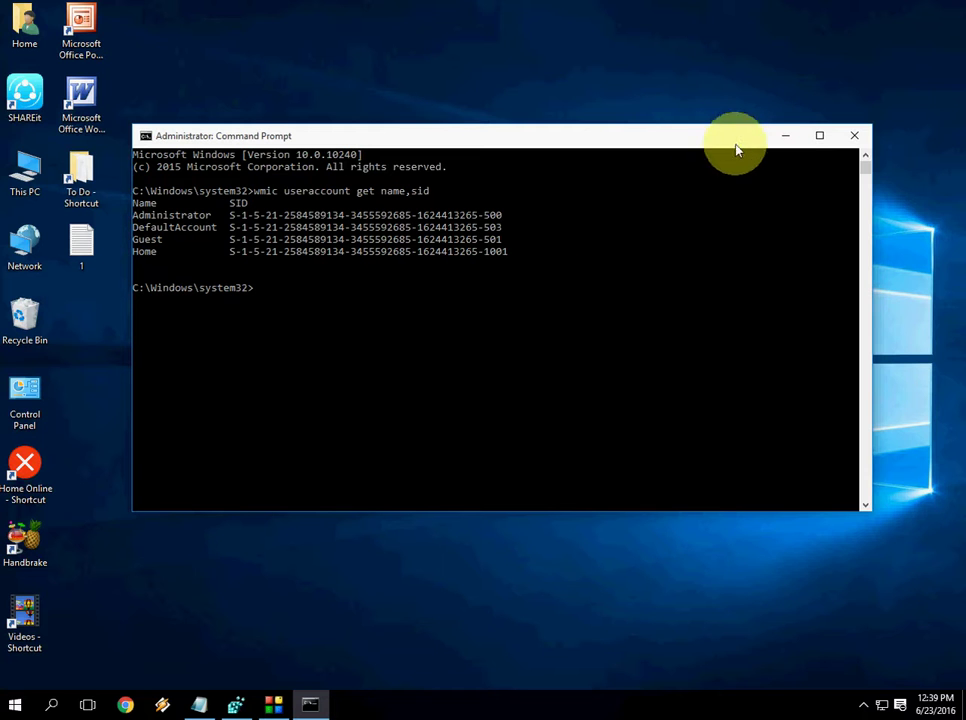
{"action": "mouse_move", "coordinate": [45, 687]}
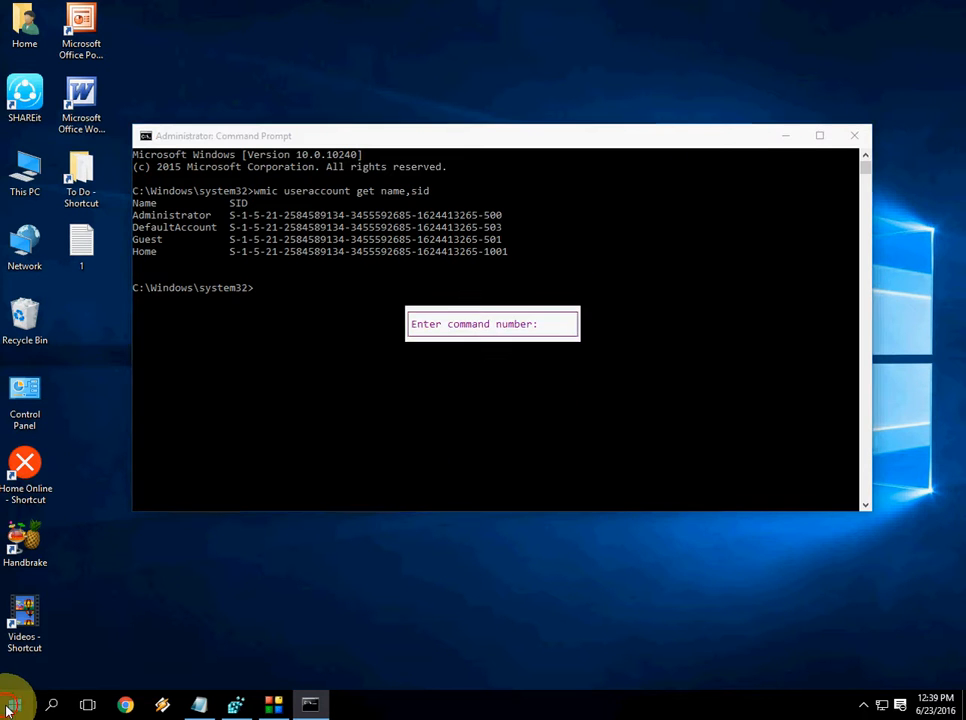
Step: Open Run from Start and launch regedit
{"action": "left_click", "coordinate": [16, 702]}
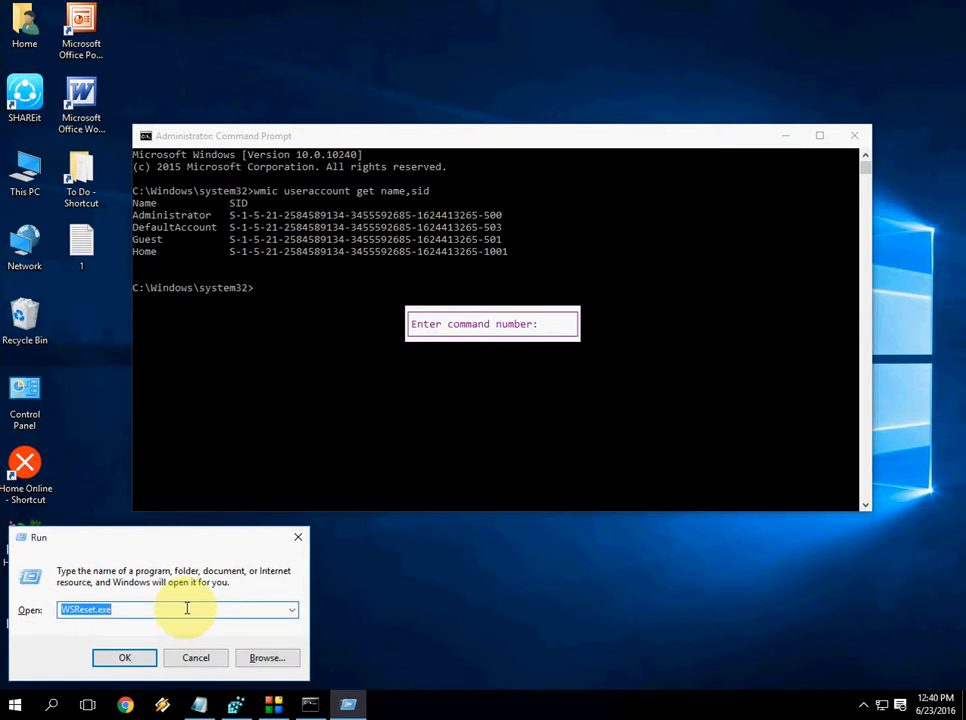
{"action": "type", "text": "re"}
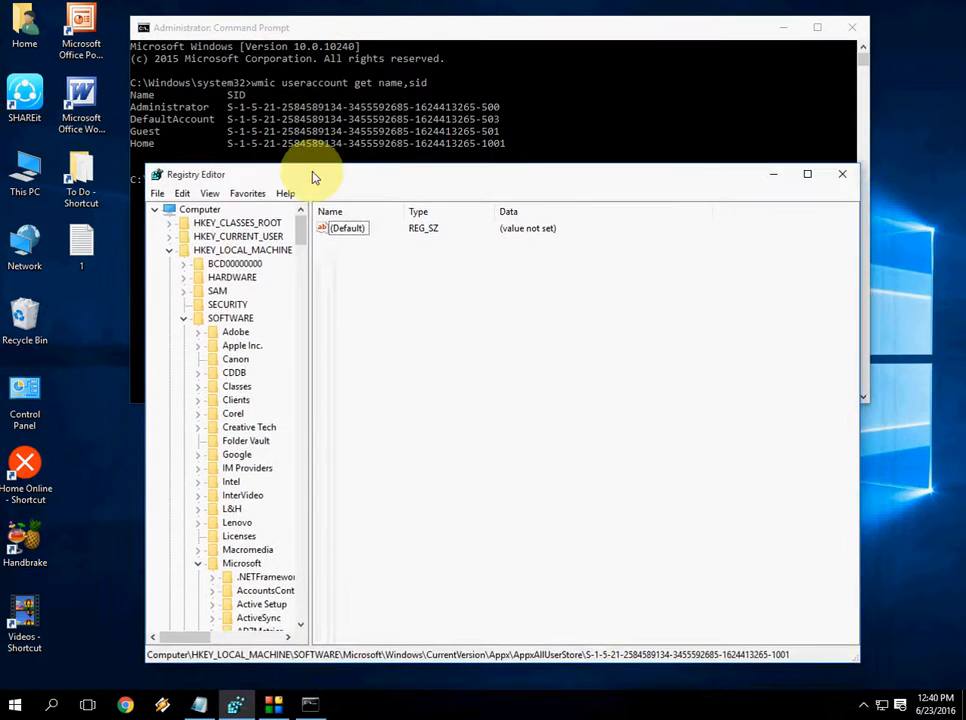
{"action": "mouse_move", "coordinate": [178, 259]}
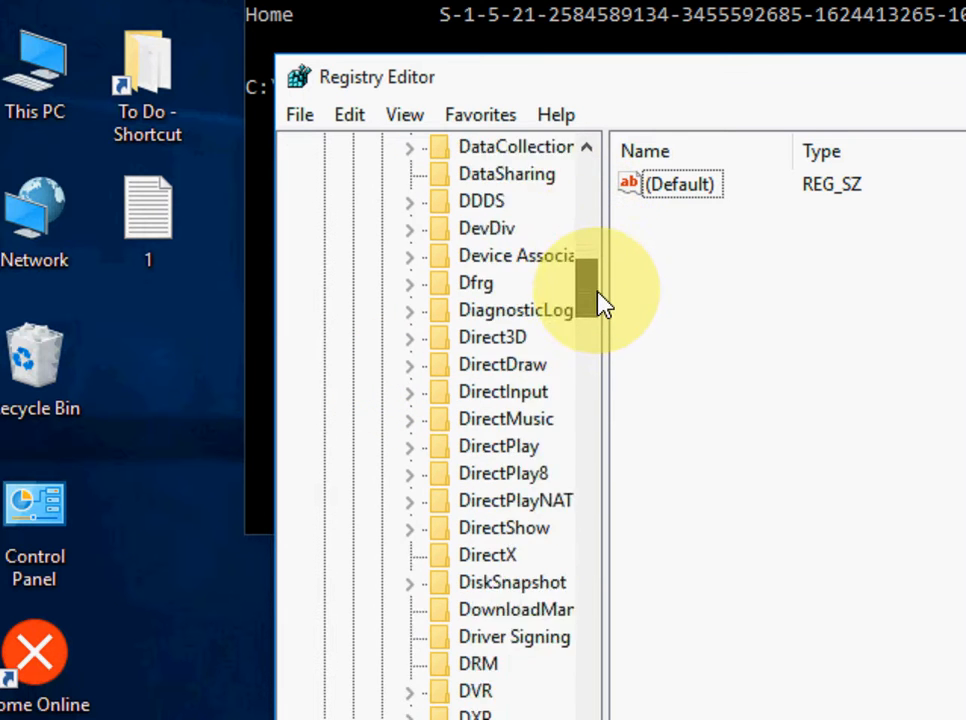
Step: Scroll to AppxAllUserStore and open the context menu of the Home account's S-1-5-21 SID key
{"action": "scroll", "scroll_direction": "down", "scroll_amount": 3}
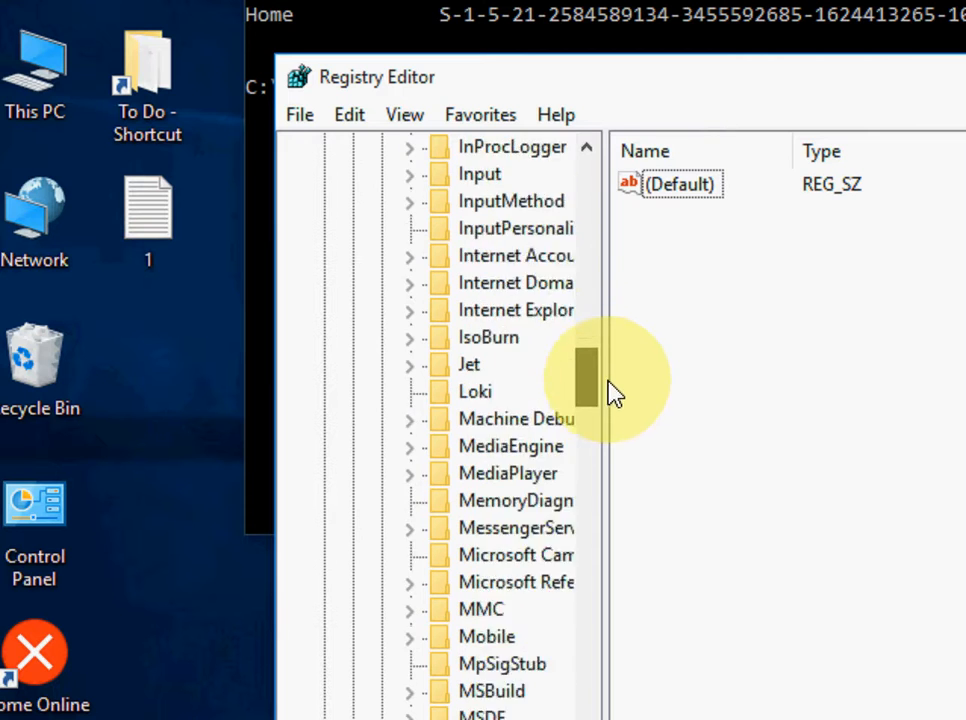
{"action": "scroll", "scroll_direction": "down", "scroll_amount": 3}
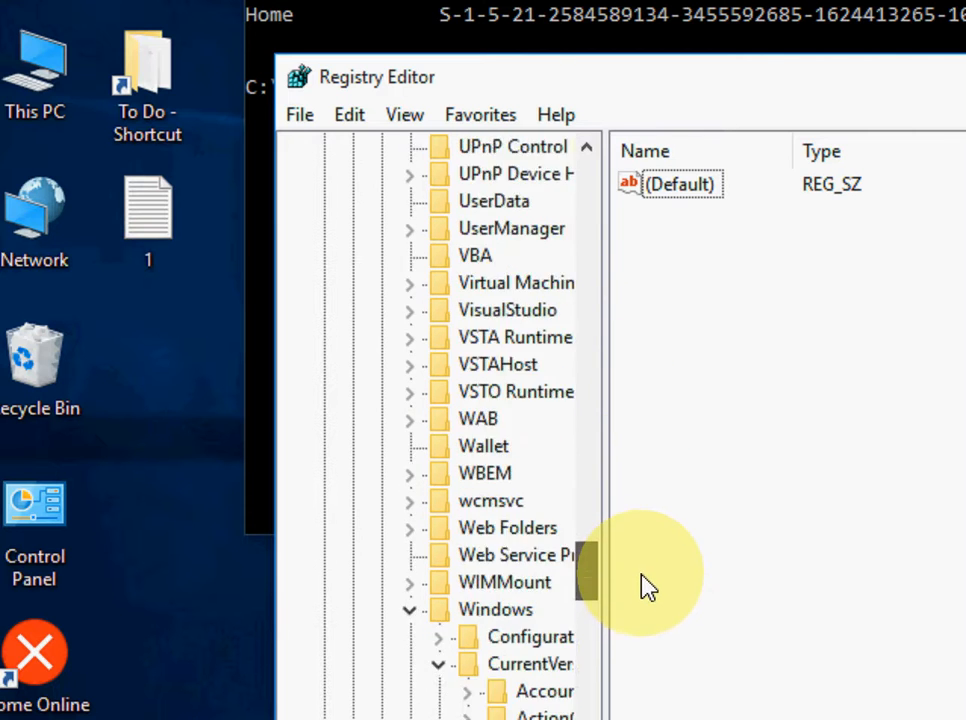
{"action": "scroll", "scroll_direction": "down", "scroll_amount": 3}
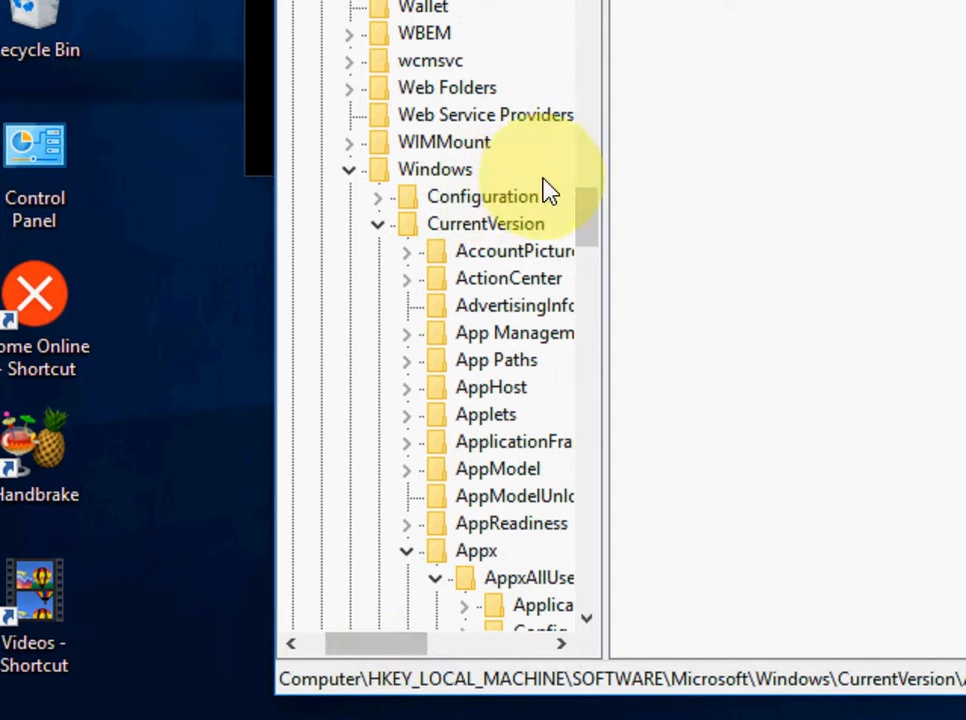
{"action": "left_click", "coordinate": [513, 251]}
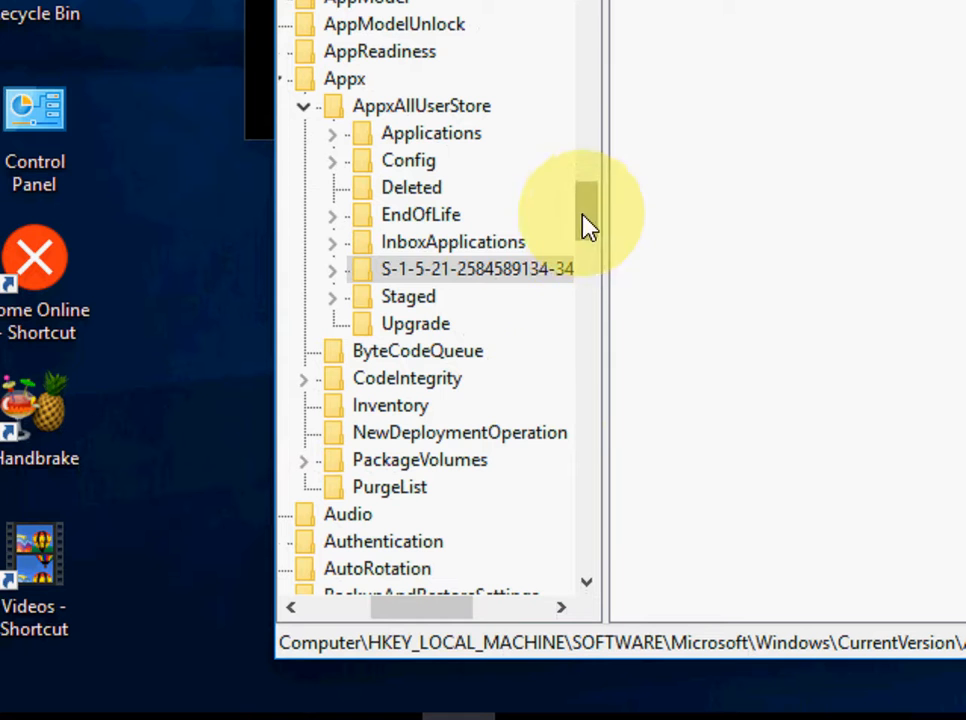
{"action": "mouse_move", "coordinate": [425, 290]}
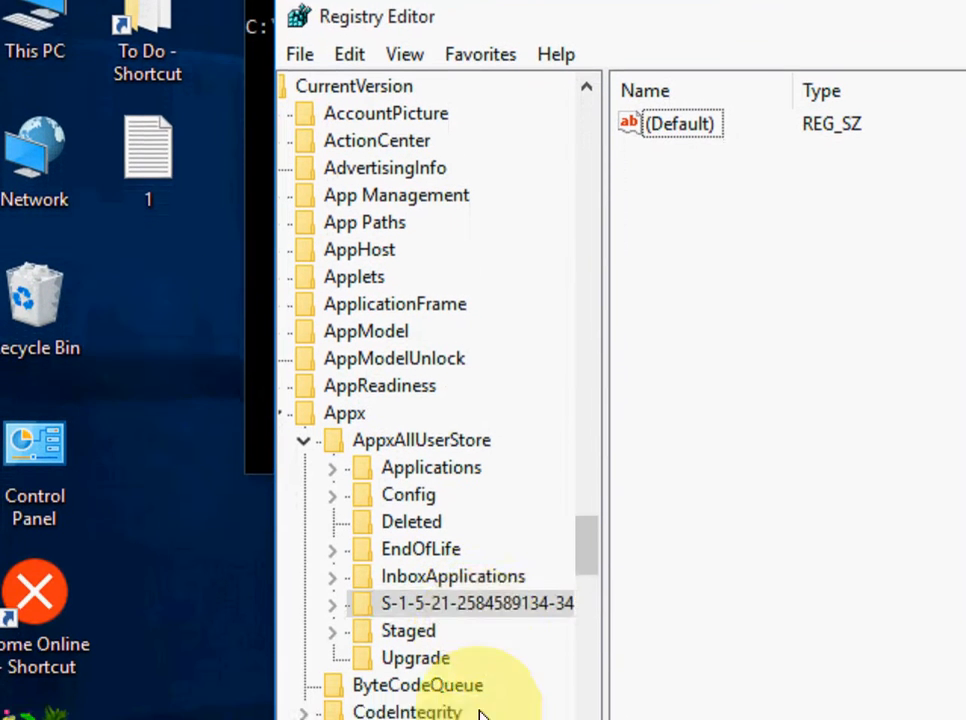
{"action": "right_click", "coordinate": [477, 573]}
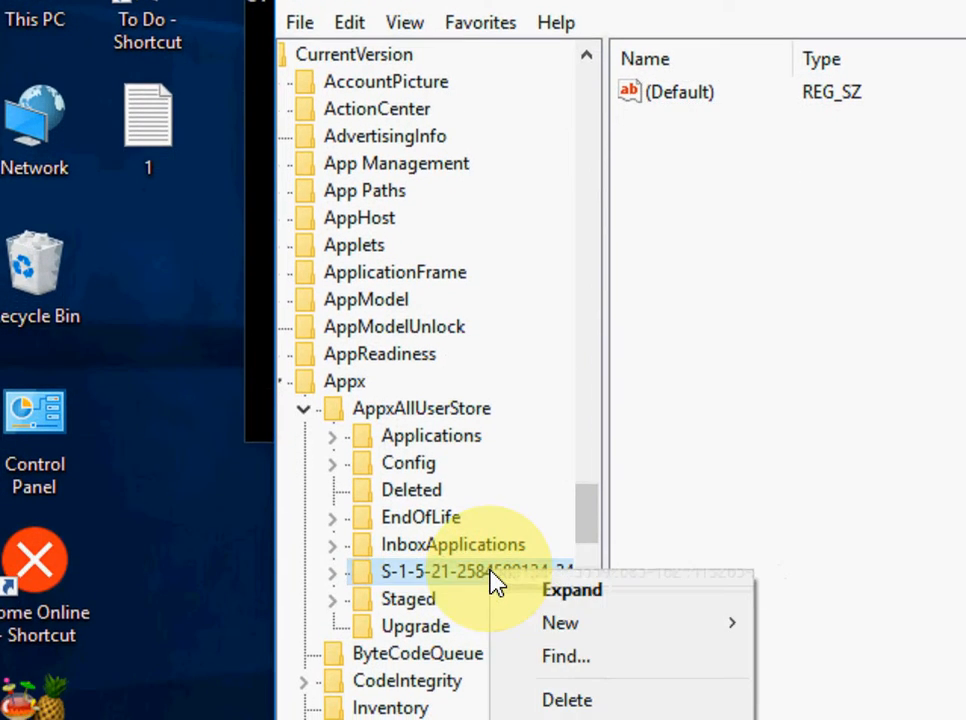